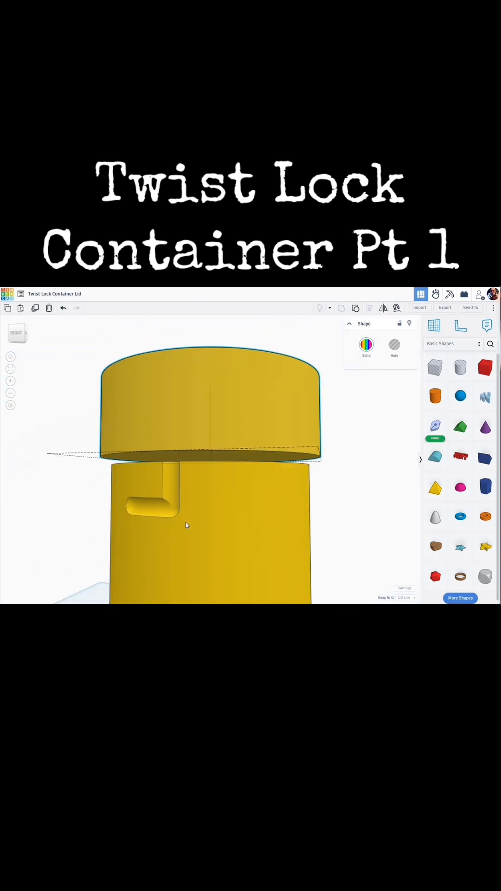
# Step: Move the finished yellow container body off the workplane to the upper left
pyautogui.click(211, 404)
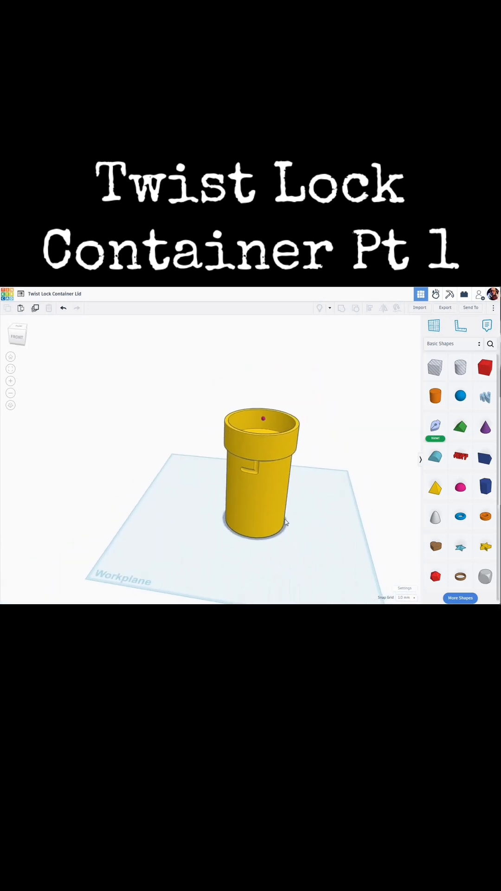
pyautogui.click(259, 477)
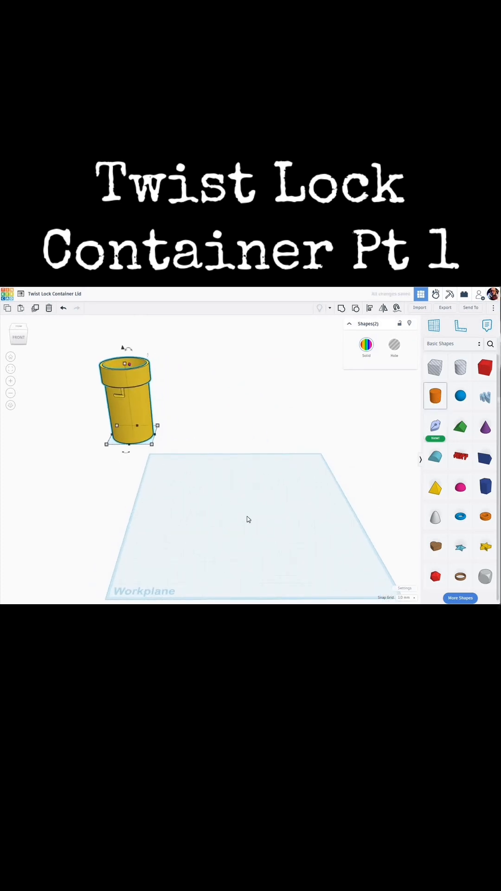
# Step: Place a new smooth-sided cylinder at the workplane centre and colour it yellow
pyautogui.moveTo(436, 396); pyautogui.dragTo(248, 512)
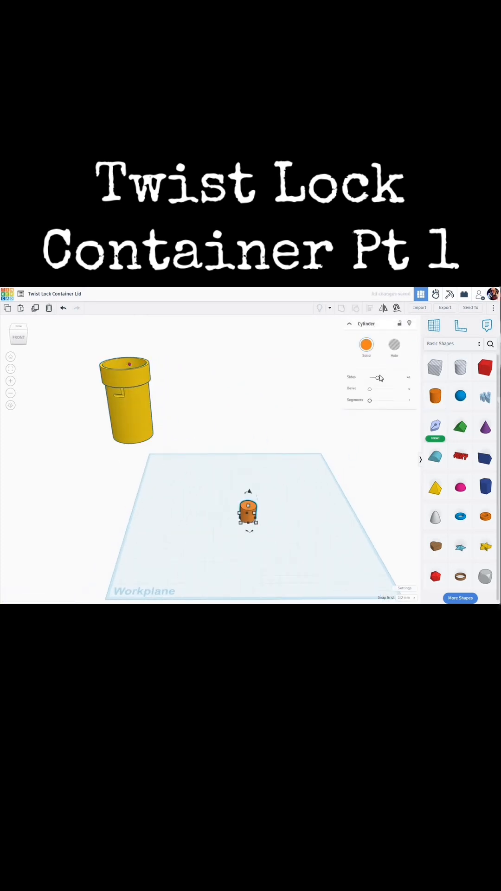
pyautogui.moveTo(378, 378); pyautogui.dragTo(374, 378)
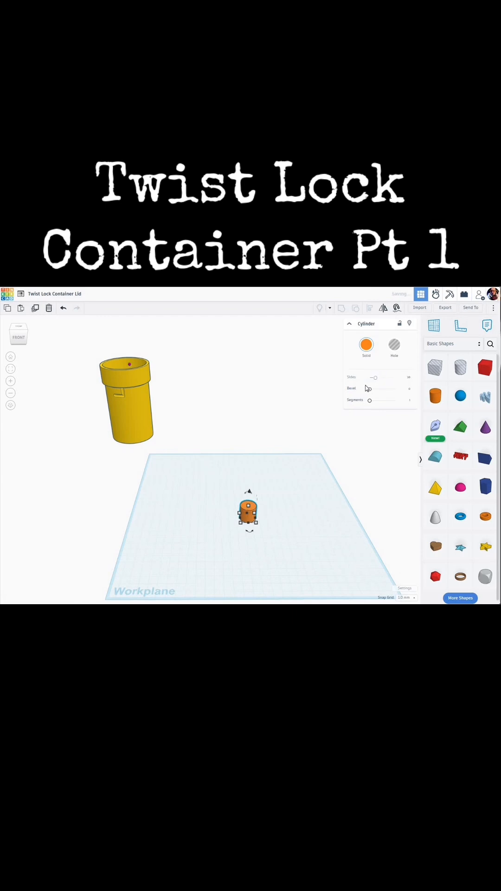
pyautogui.moveTo(374, 378); pyautogui.dragTo(393, 378)
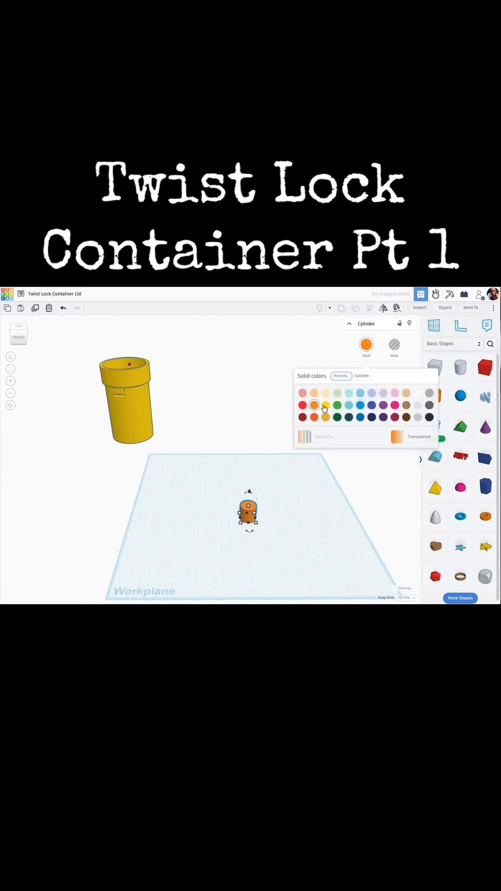
pyautogui.click(325, 405)
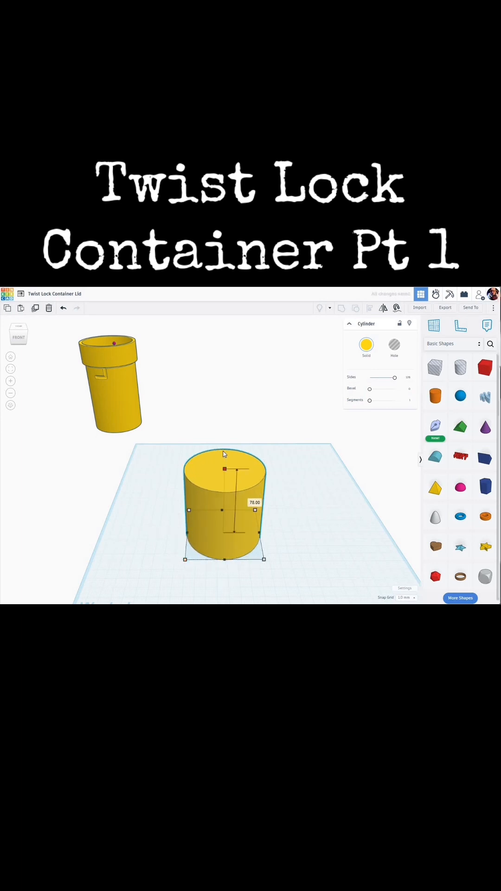
# Step: Widen the cylinder to 75 across and lift a duplicate of it above the original
pyautogui.moveTo(224, 468); pyautogui.dragTo(236, 427)
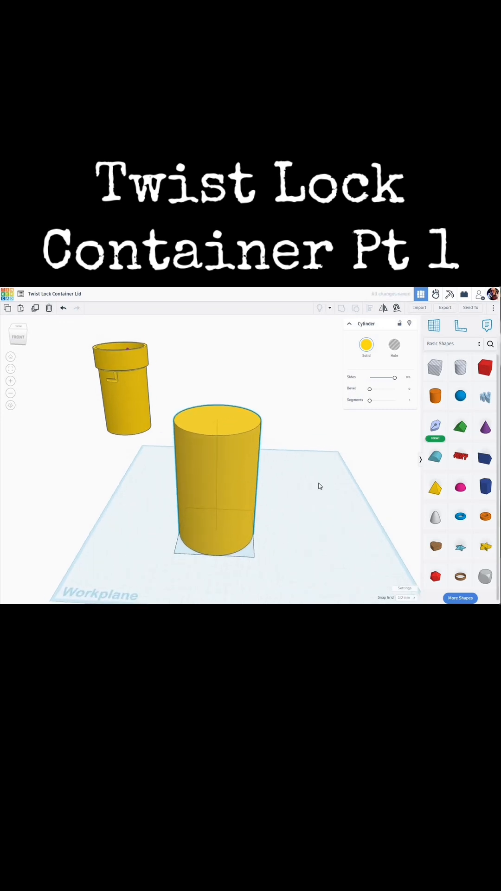
pyautogui.click(217, 482)
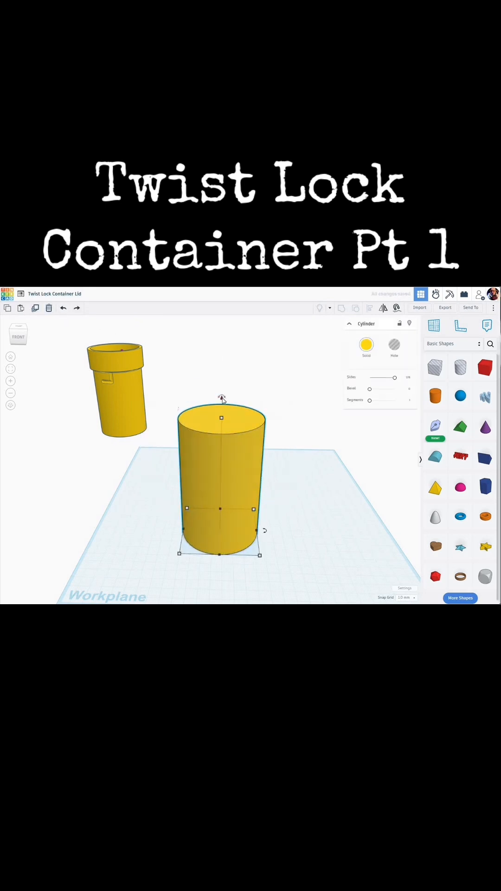
pyautogui.moveTo(221, 401); pyautogui.dragTo(220, 318)
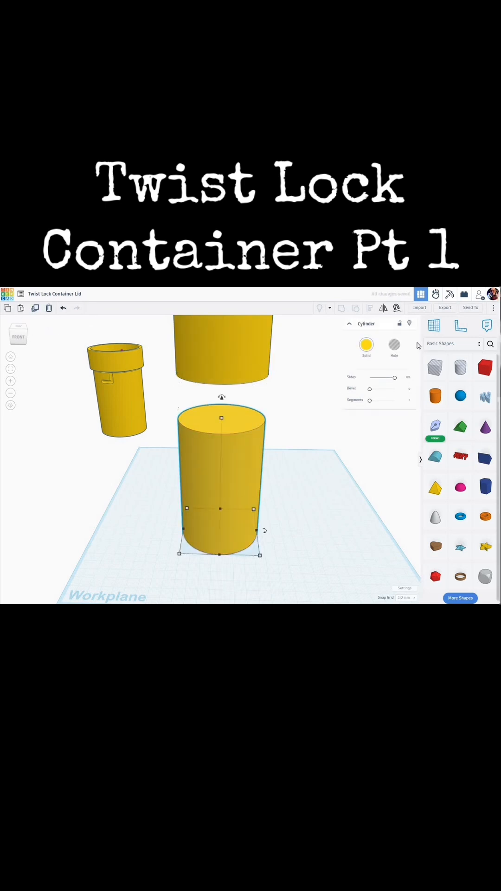
# Step: Cut a 67-wide hole cylinder through the lower cylinder, grouping them into an open tube
pyautogui.click(393, 343)
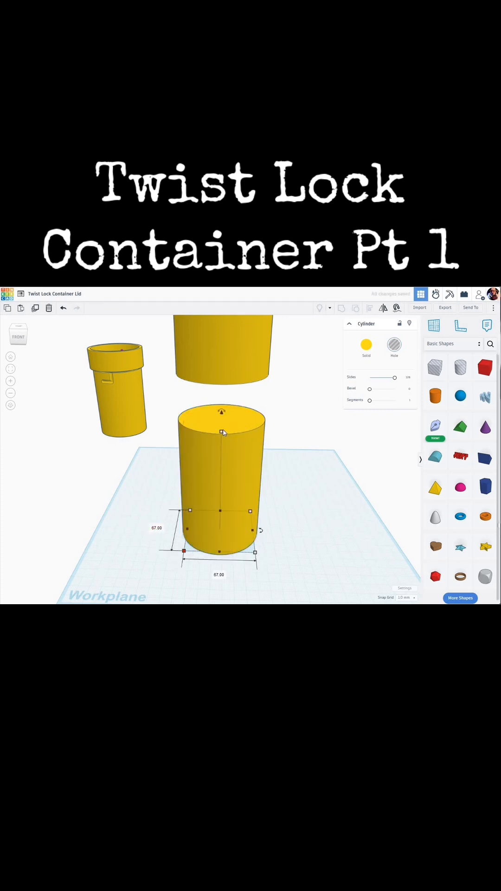
pyautogui.moveTo(220, 412); pyautogui.dragTo(221, 419)
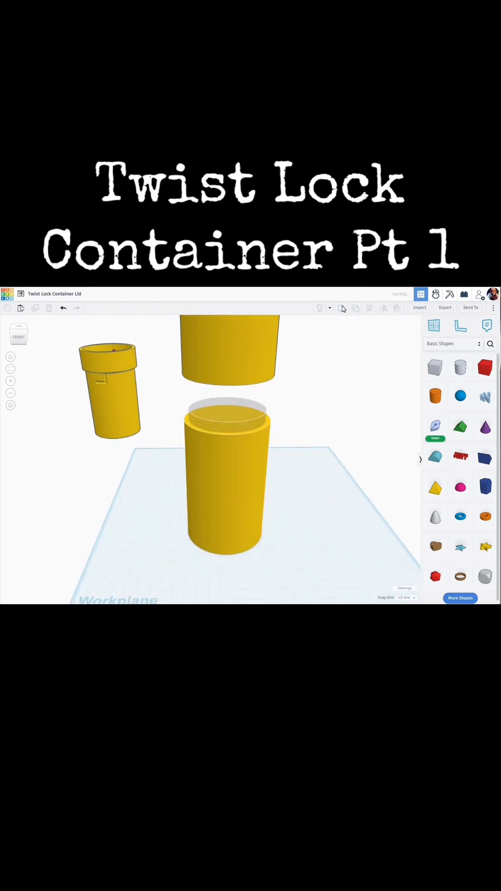
pyautogui.click(227, 483)
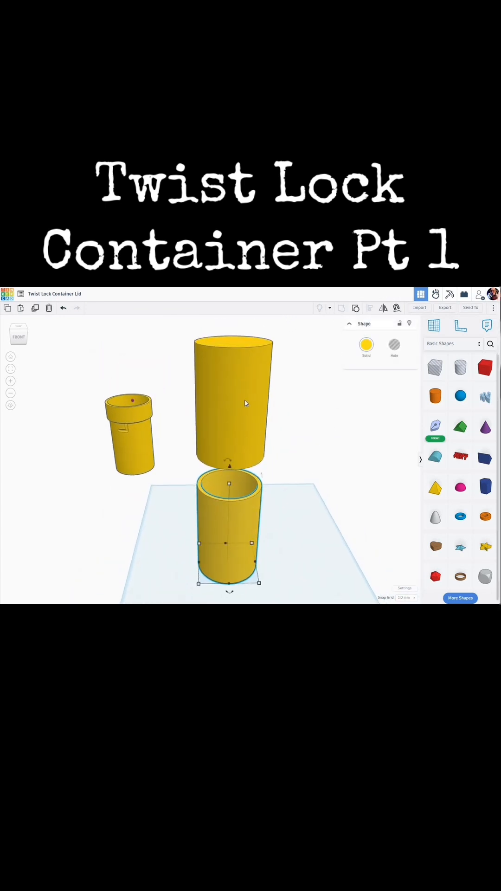
# Step: Shorten the floating upper cylinder into a 75-wide cap lowered over the tube's open top
pyautogui.click(233, 398)
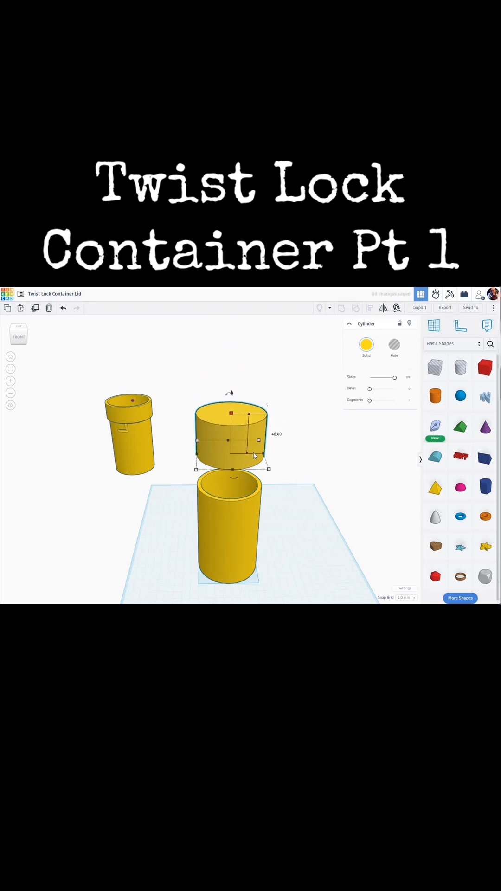
pyautogui.moveTo(272, 487)
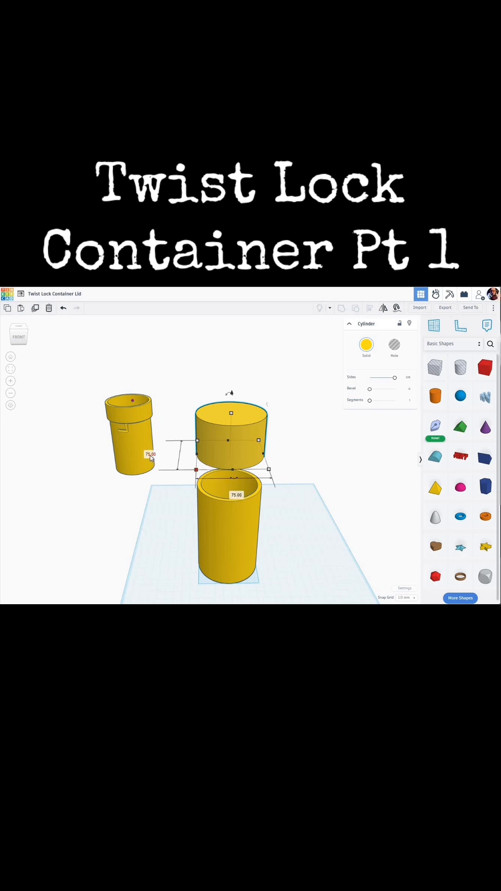
pyautogui.click(149, 454)
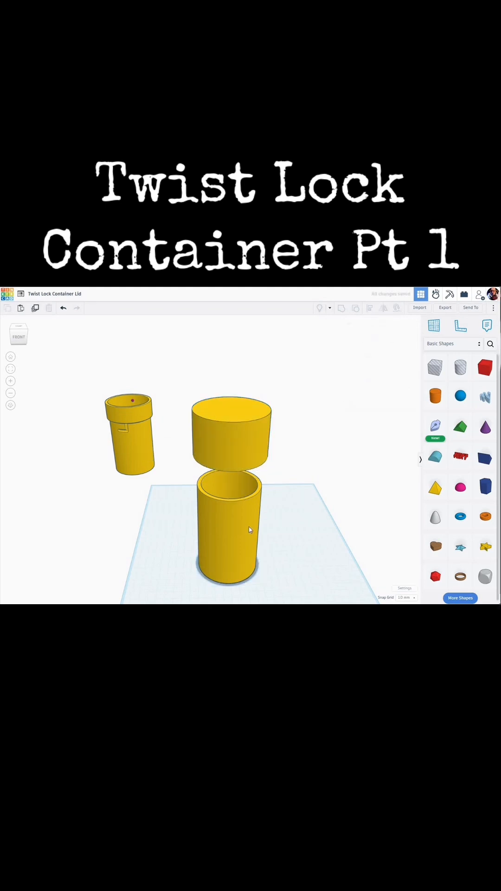
pyautogui.moveTo(228, 558)
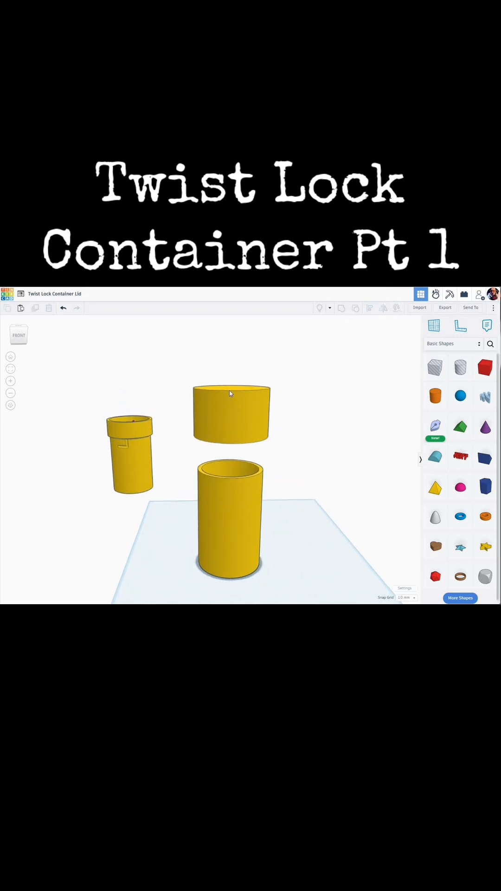
pyautogui.click(231, 410)
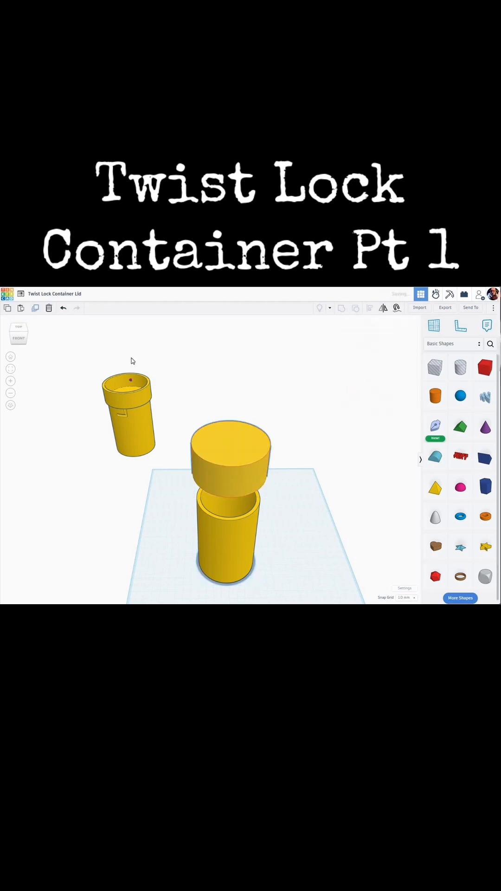
# Step: Stretch a hole cylinder tall through the lid disc and fit it just inside its rim, seen from the front
pyautogui.click(229, 455)
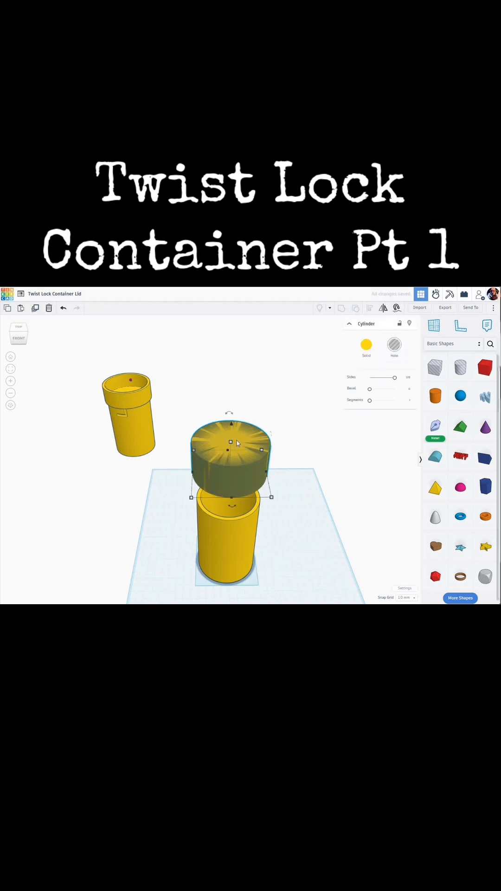
pyautogui.moveTo(225, 546)
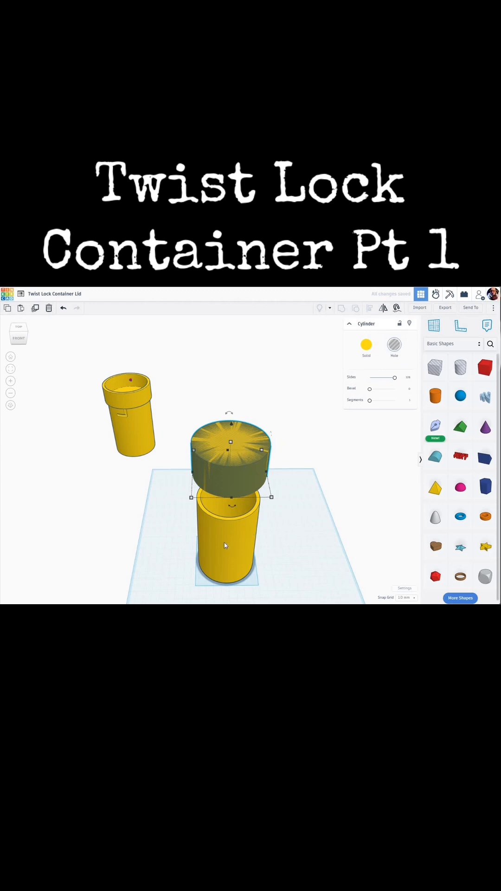
pyautogui.moveTo(236, 544)
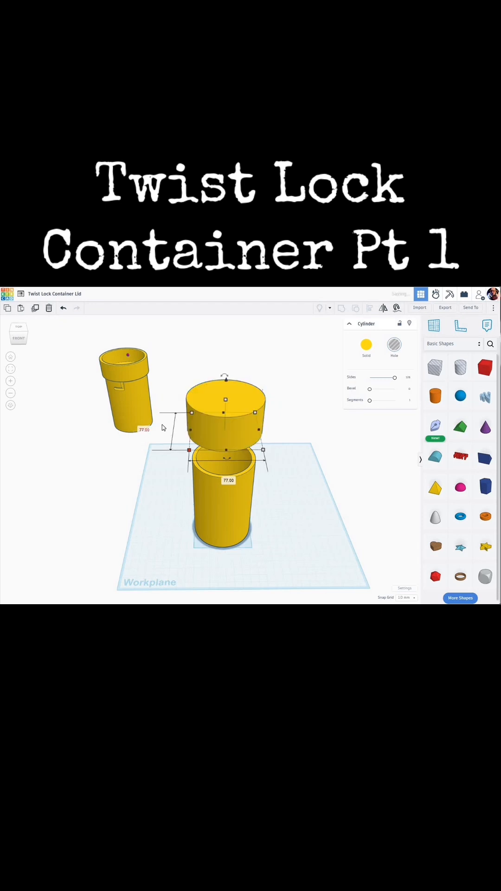
pyautogui.moveTo(267, 392)
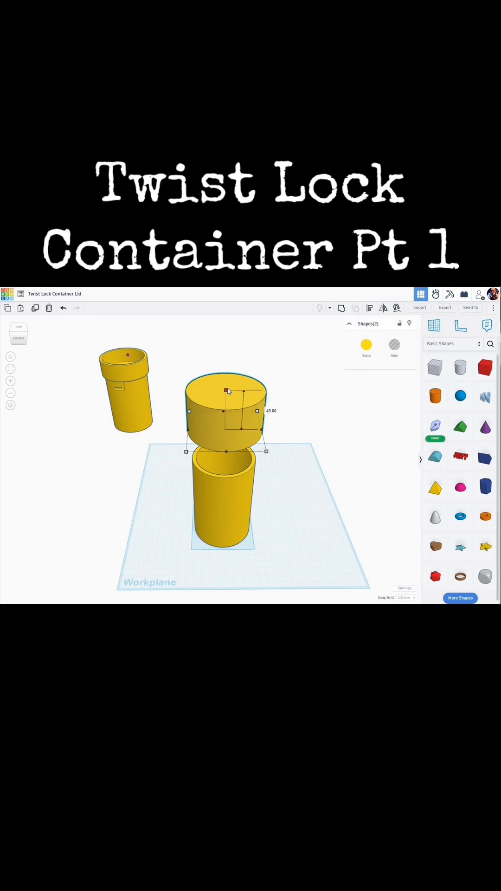
pyautogui.moveTo(225, 391); pyautogui.dragTo(224, 410)
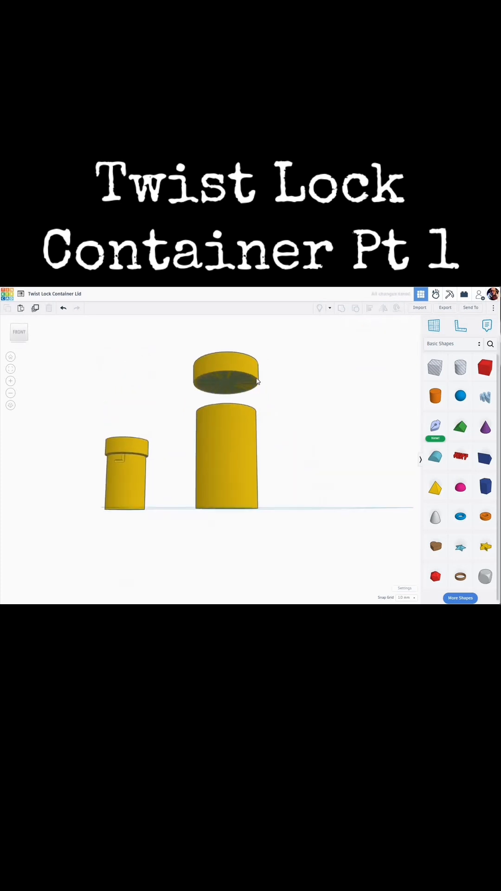
pyautogui.click(226, 373)
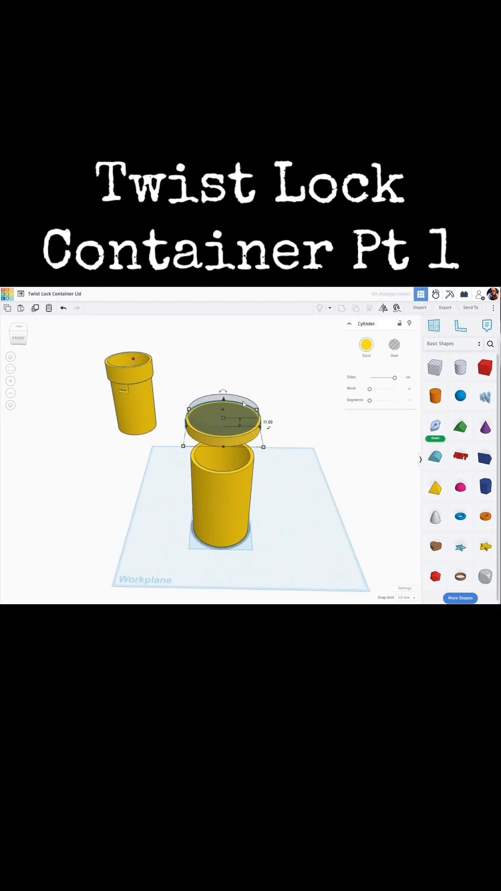
pyautogui.moveTo(223, 398); pyautogui.dragTo(223, 386)
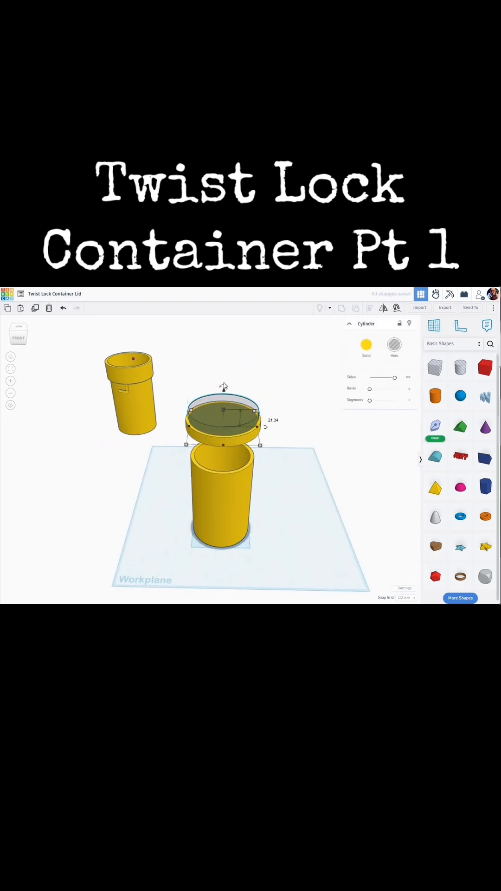
pyautogui.moveTo(224, 396); pyautogui.dragTo(224, 375)
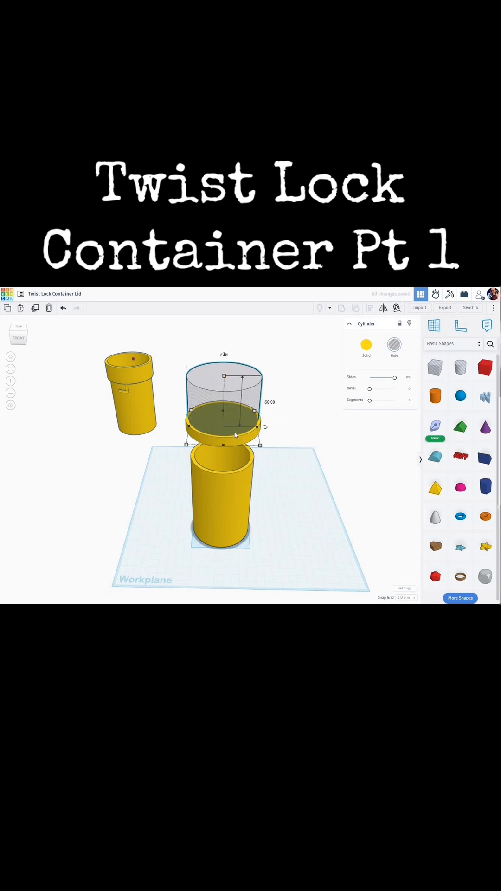
pyautogui.moveTo(224, 376); pyautogui.dragTo(223, 419)
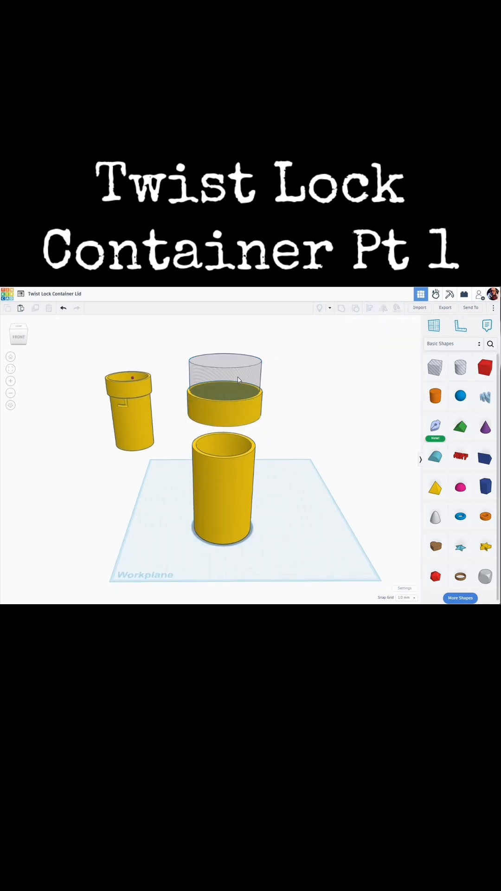
# Step: Group the lid disc with the cutter to leave a short open ring
pyautogui.click(224, 389)
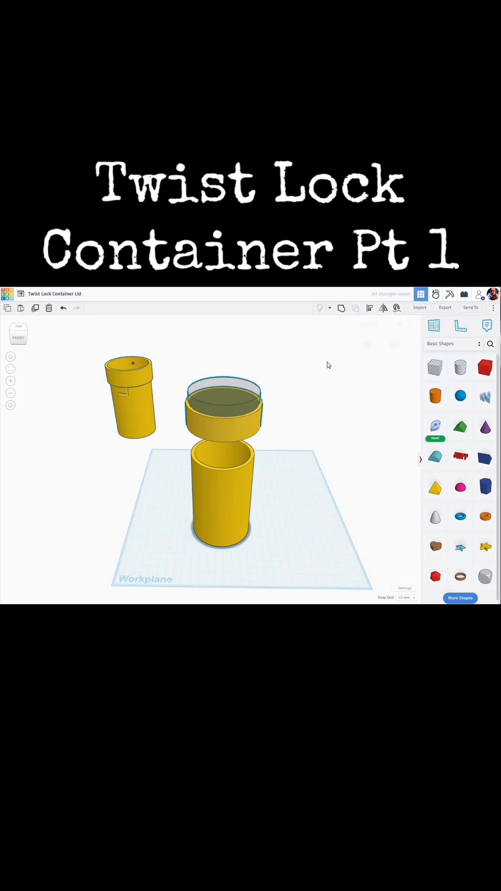
pyautogui.click(223, 403)
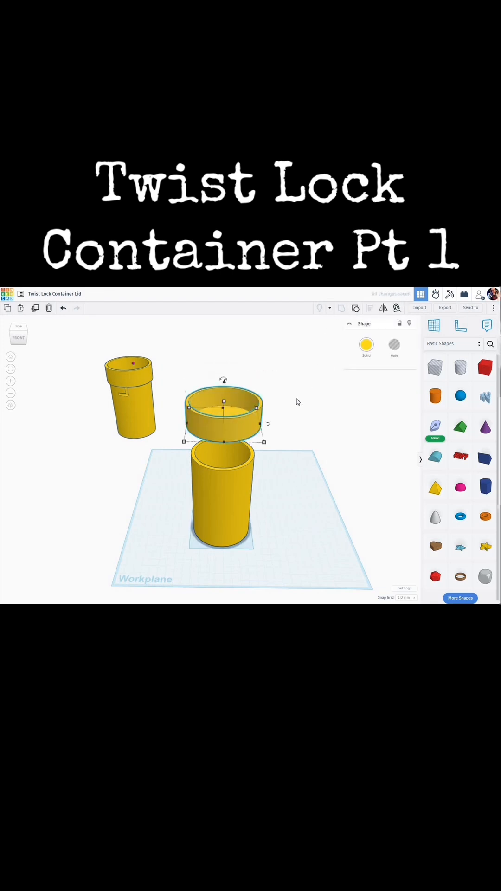
pyautogui.moveTo(254, 439)
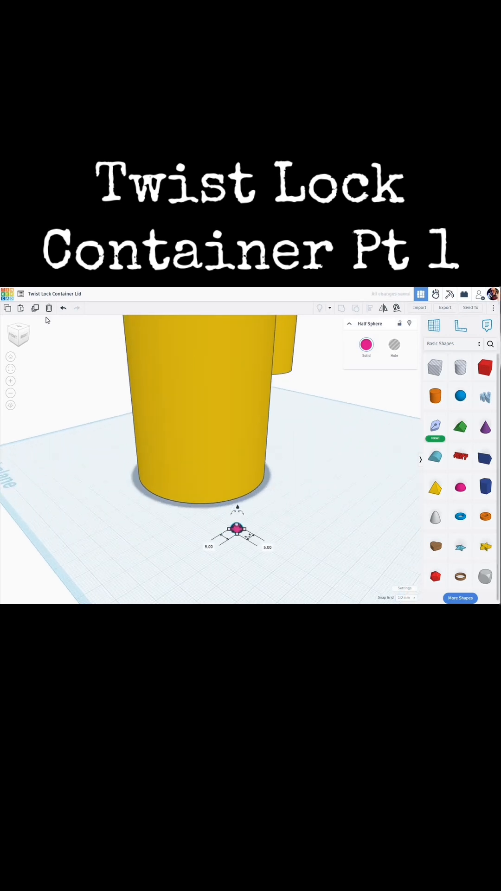
pyautogui.moveTo(64, 312)
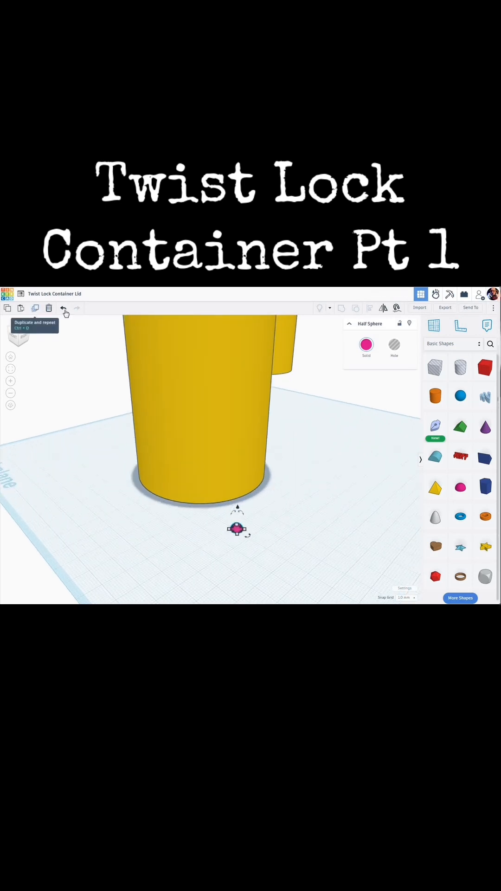
# Step: Resize the half sphere's footprint to 7.00 by 7.00
pyautogui.click(394, 346)
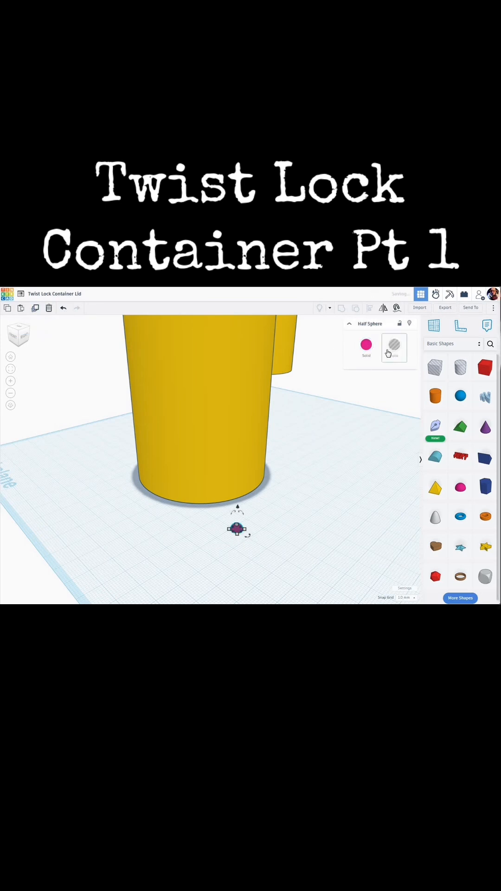
pyautogui.click(394, 347)
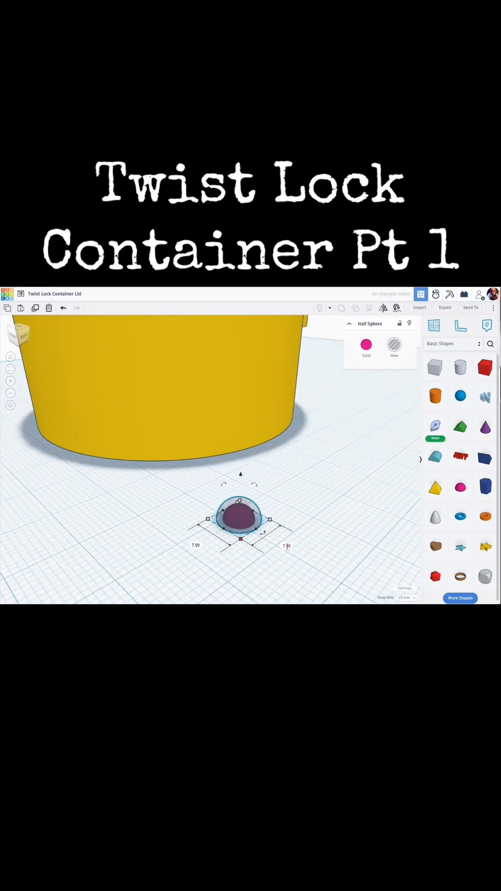
pyautogui.moveTo(270, 521); pyautogui.dragTo(264, 519)
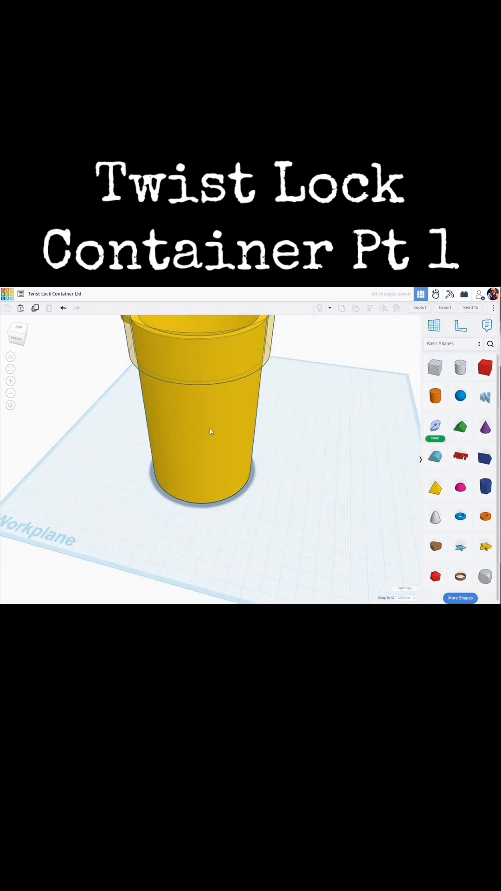
# Step: Raise the half sphere off the workplane to the lid ring's height
pyautogui.click(198, 426)
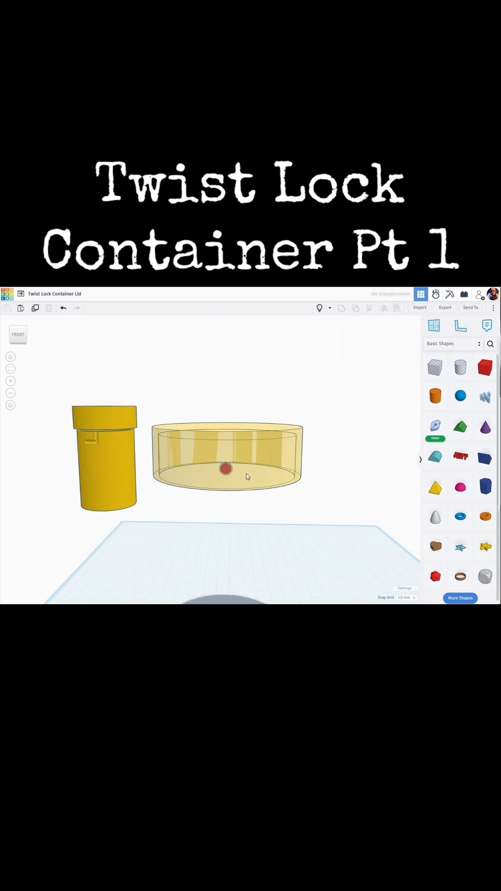
# Step: Slide the half sphere against the lid's inner wall and select it together with the lid
pyautogui.moveTo(257, 466); pyautogui.dragTo(244, 434)
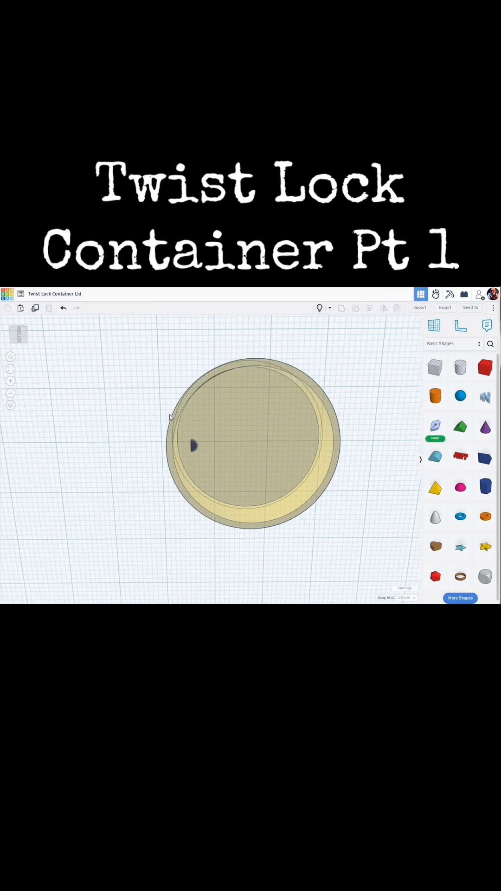
pyautogui.click(253, 443)
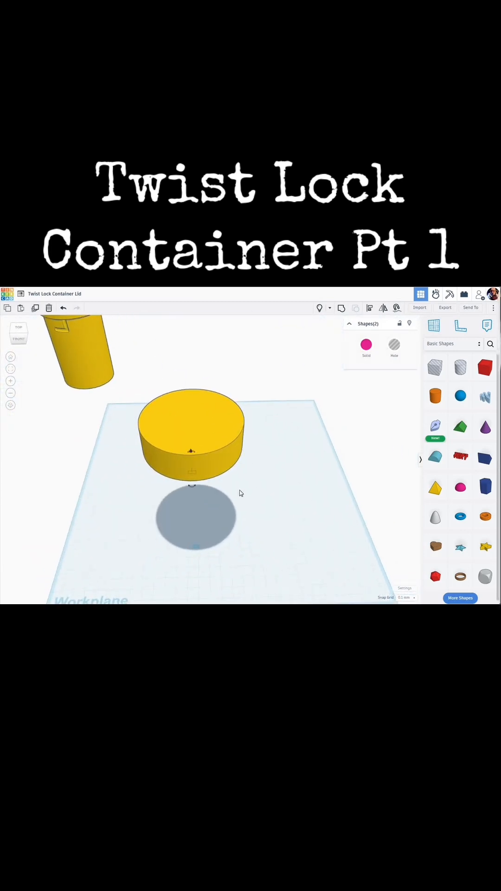
pyautogui.click(192, 434)
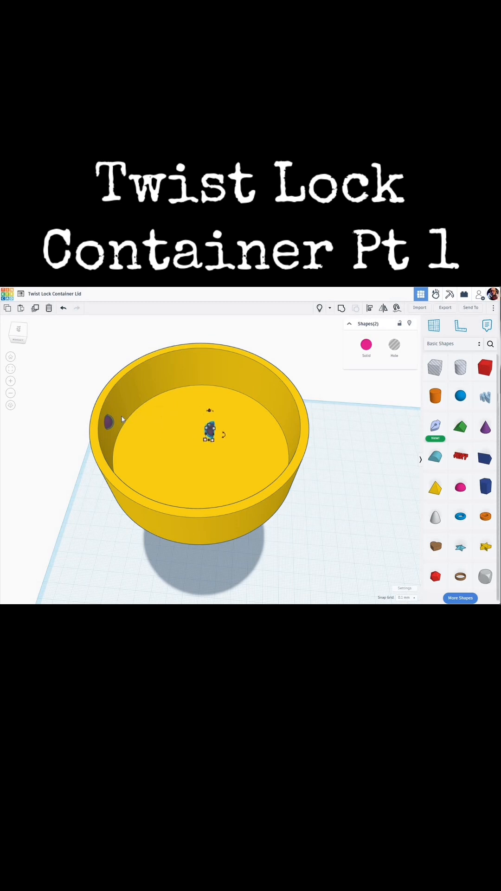
# Step: Move a duplicate of the half sphere to the opposite inner wall as a second divot
pyautogui.moveTo(209, 430); pyautogui.dragTo(284, 437)
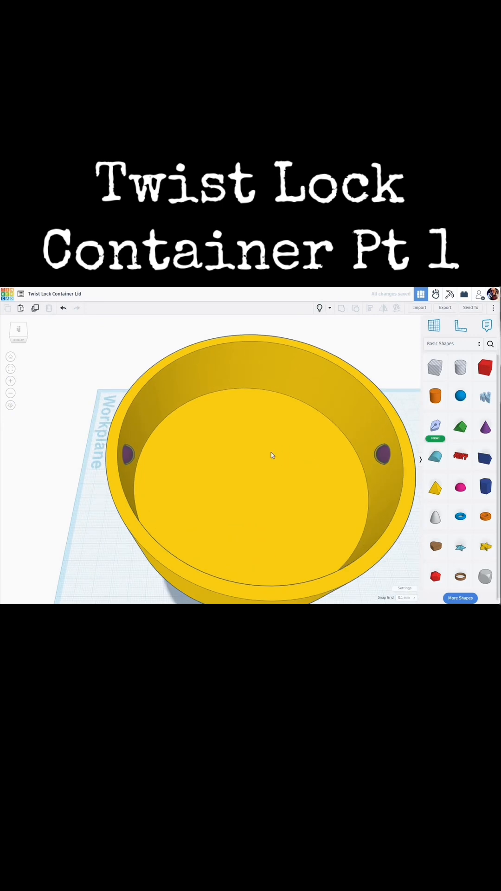
pyautogui.moveTo(137, 450)
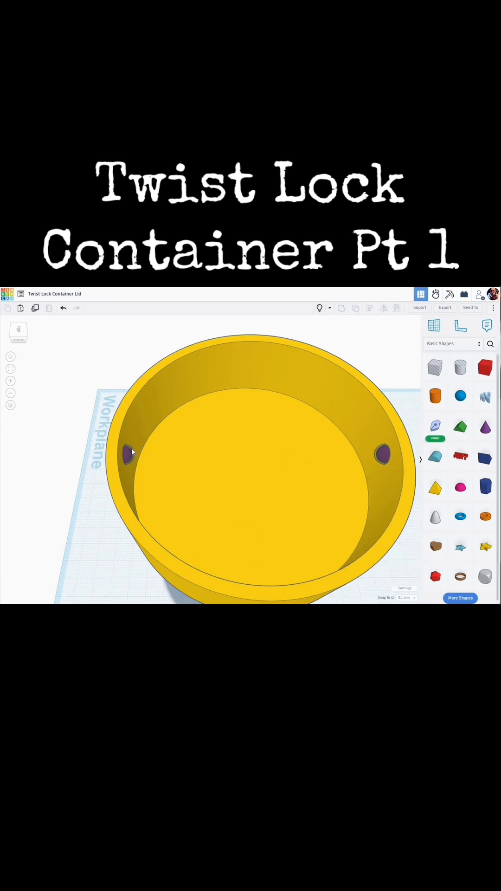
# Step: Group the two divots into one solid pink piece inside the yellow bowl, tube hidden
pyautogui.click(129, 453)
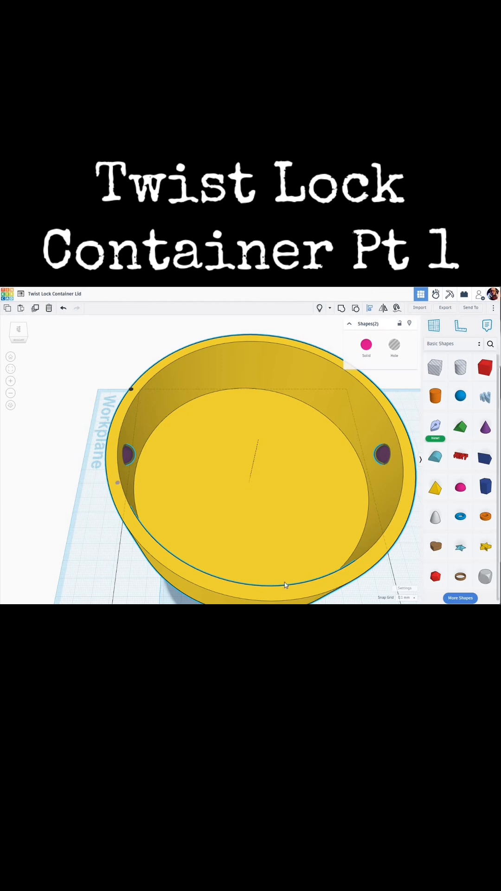
pyautogui.scroll(-3)
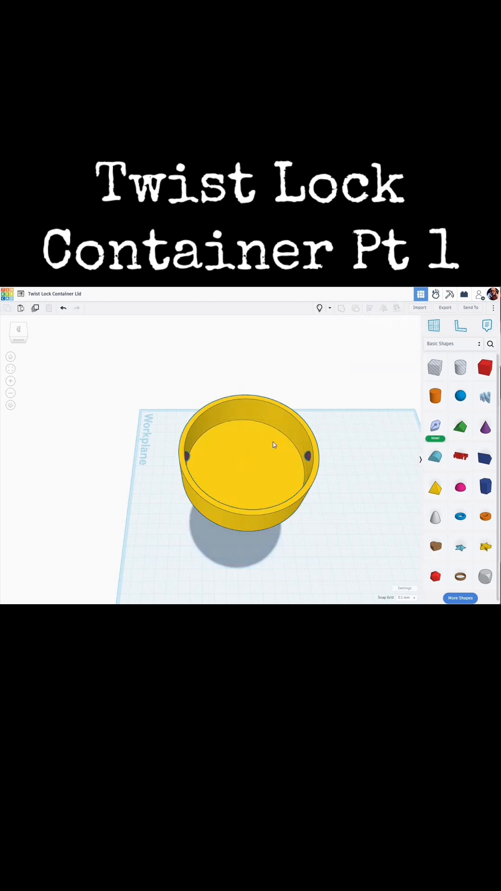
pyautogui.scroll(3)
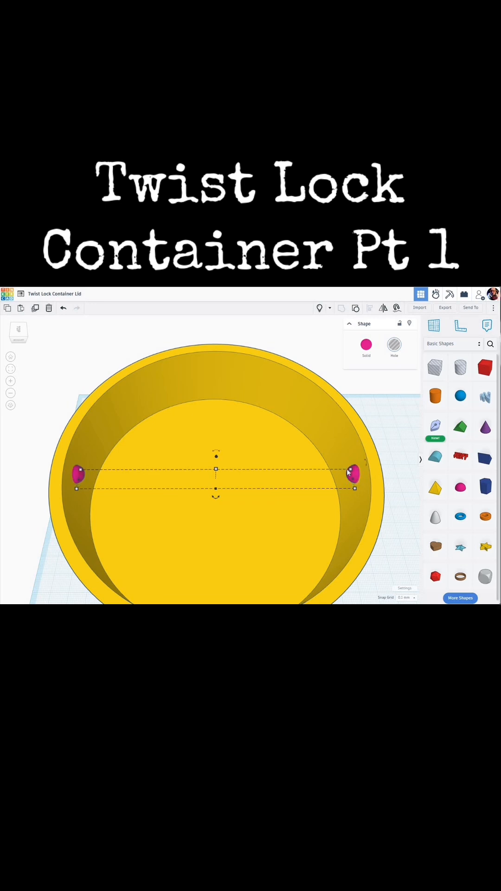
pyautogui.click(289, 493)
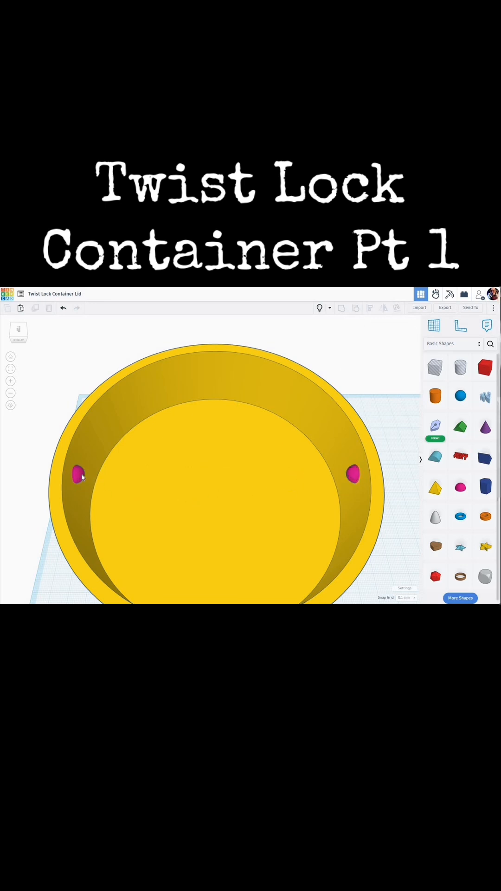
pyautogui.click(78, 474)
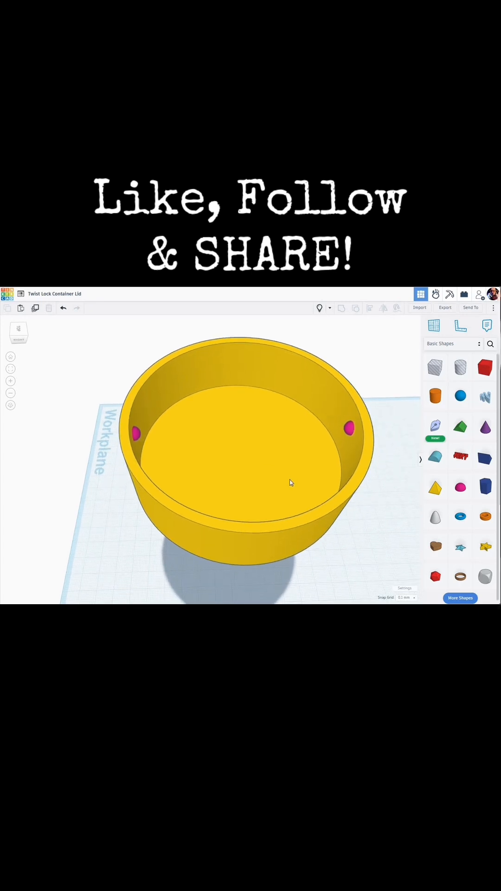
pyautogui.moveTo(286, 483)
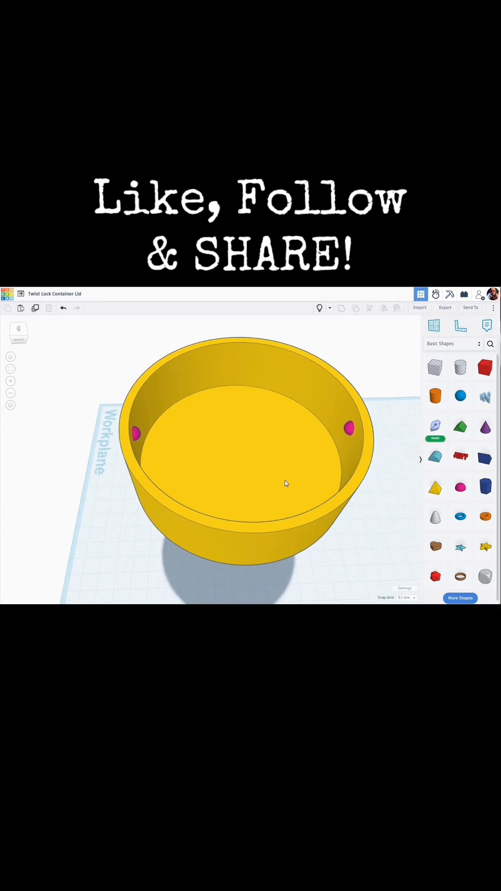